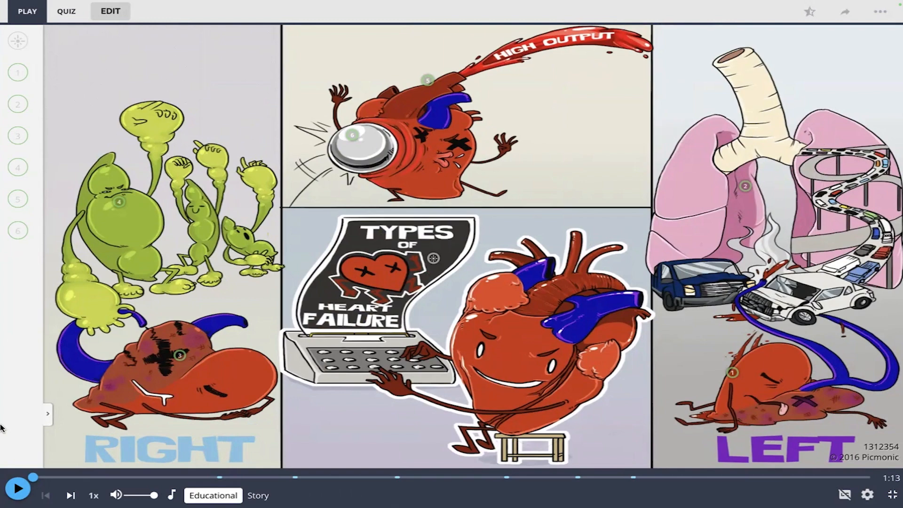
- Play the Types of Heart Failure story and let the narration finish
{"action": "left_click", "coordinate": [19, 488]}
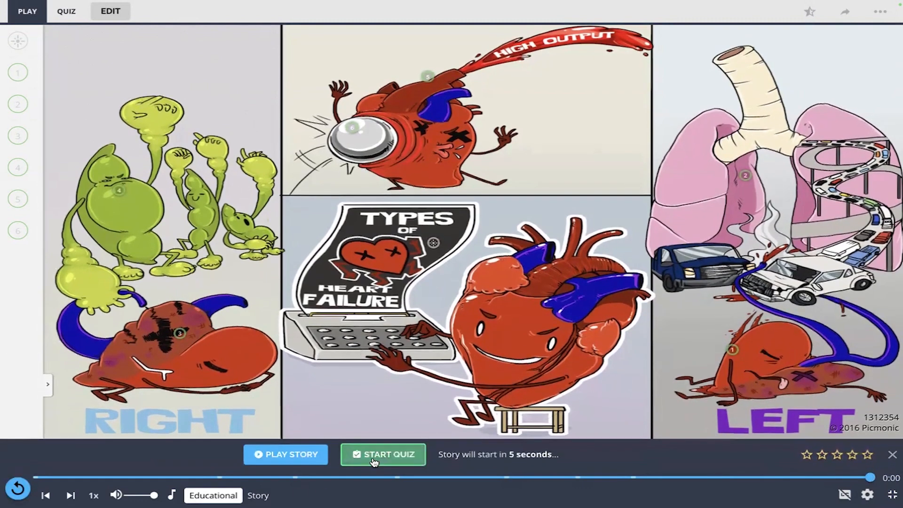
- Start the quiz, answer Pulmonary Congestion for question 1, and advance to question 2
{"action": "left_click", "coordinate": [384, 455]}
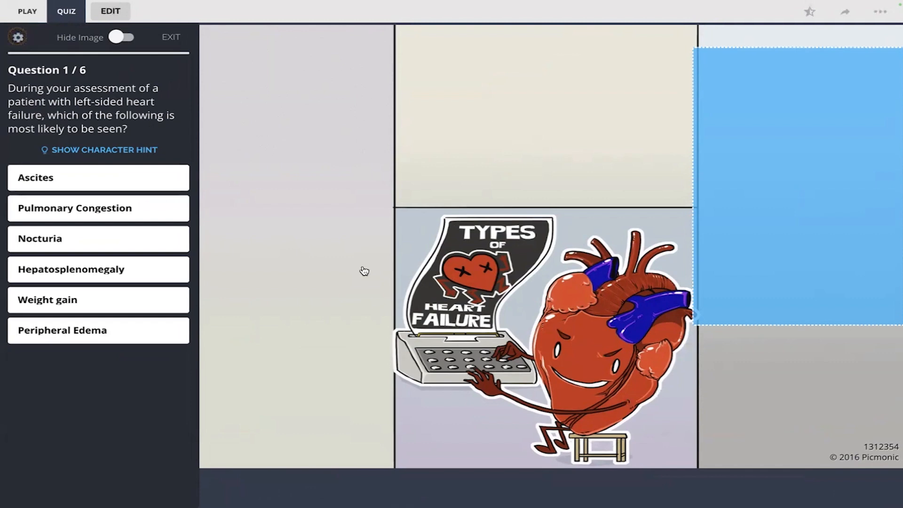
{"action": "mouse_move", "coordinate": [749, 189]}
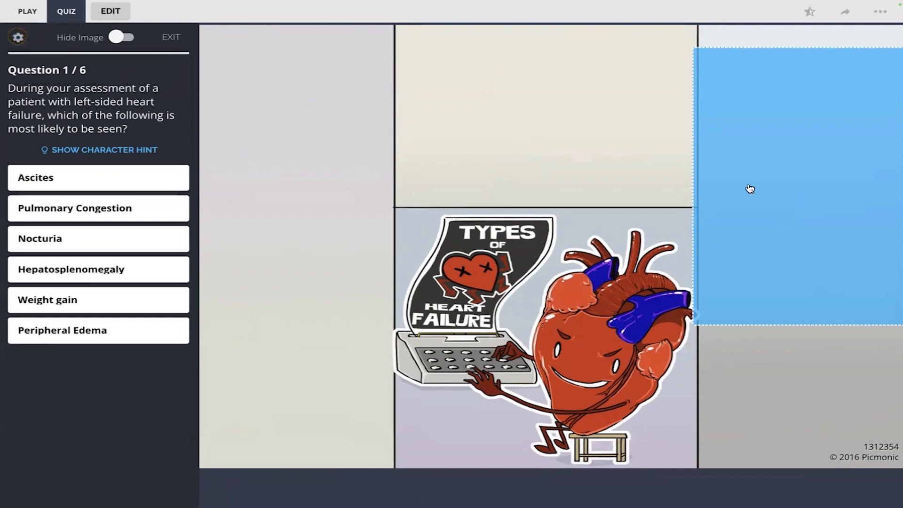
{"action": "mouse_move", "coordinate": [722, 296]}
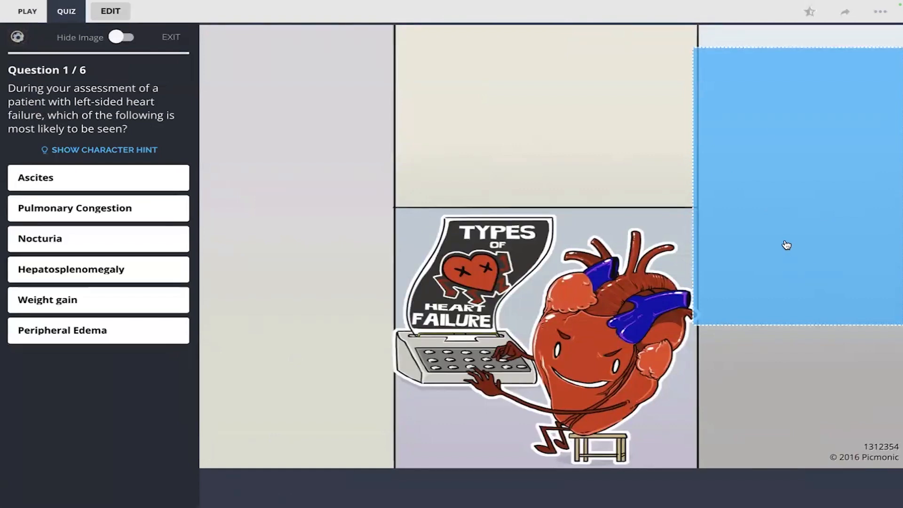
{"action": "mouse_move", "coordinate": [737, 211]}
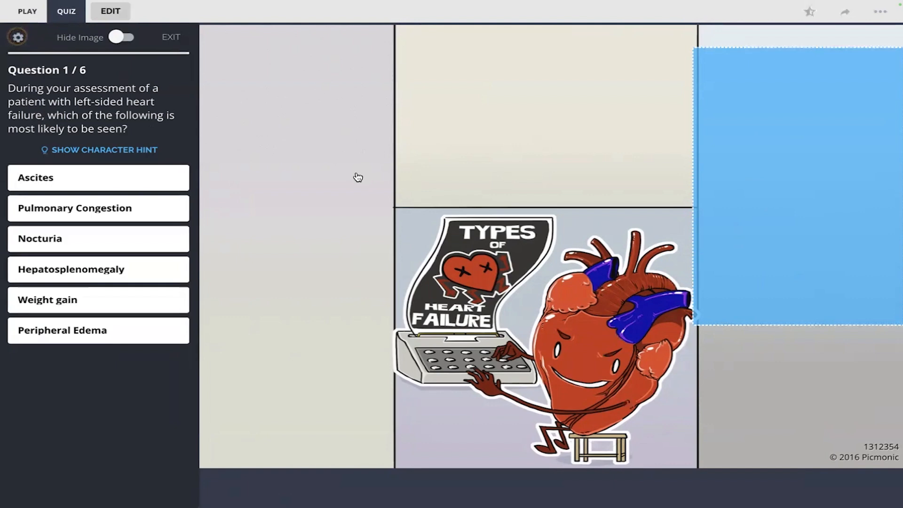
{"action": "left_click", "coordinate": [75, 208]}
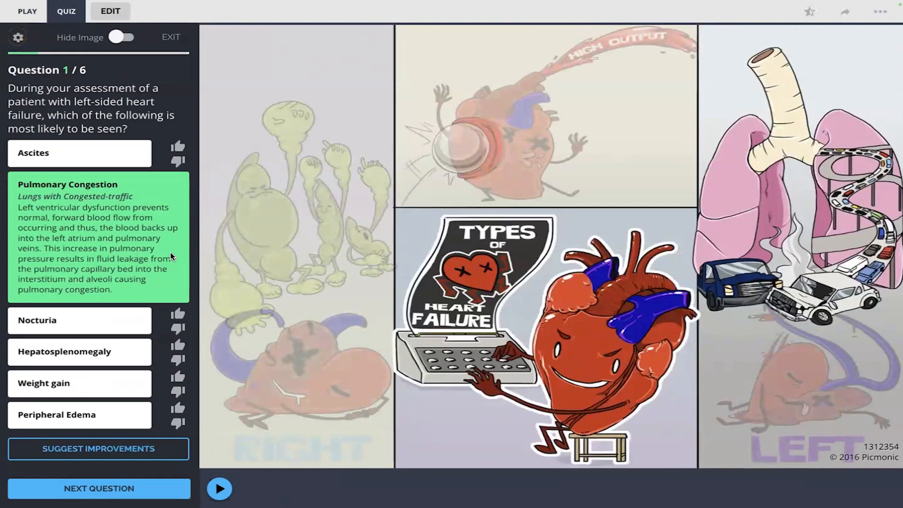
{"action": "mouse_move", "coordinate": [278, 286]}
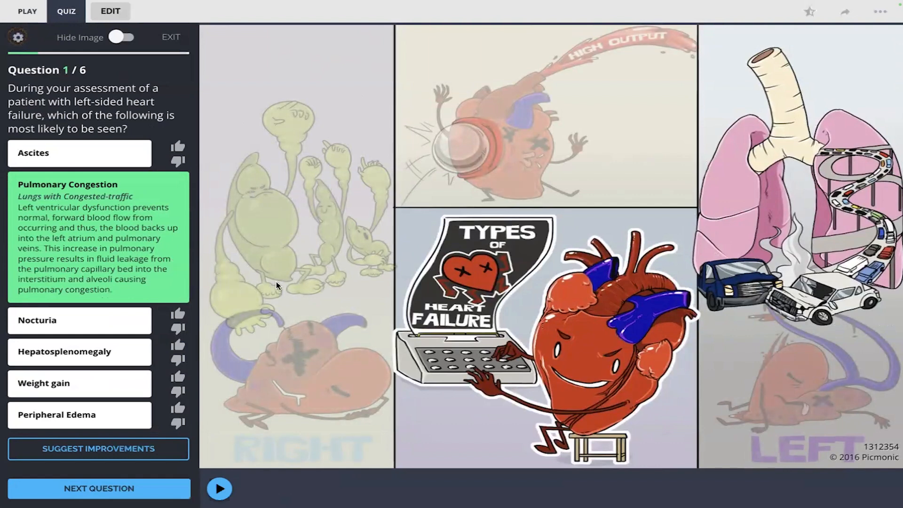
{"action": "left_click", "coordinate": [98, 489]}
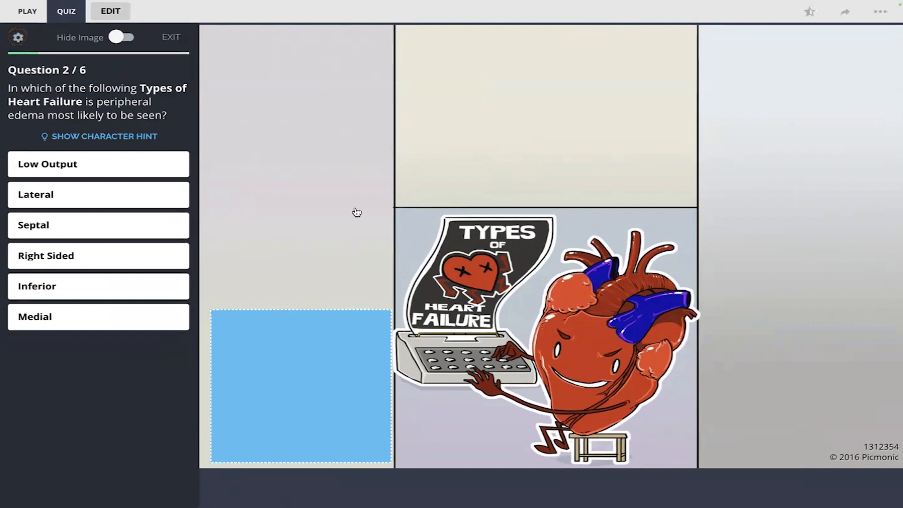
{"action": "mouse_move", "coordinate": [279, 230]}
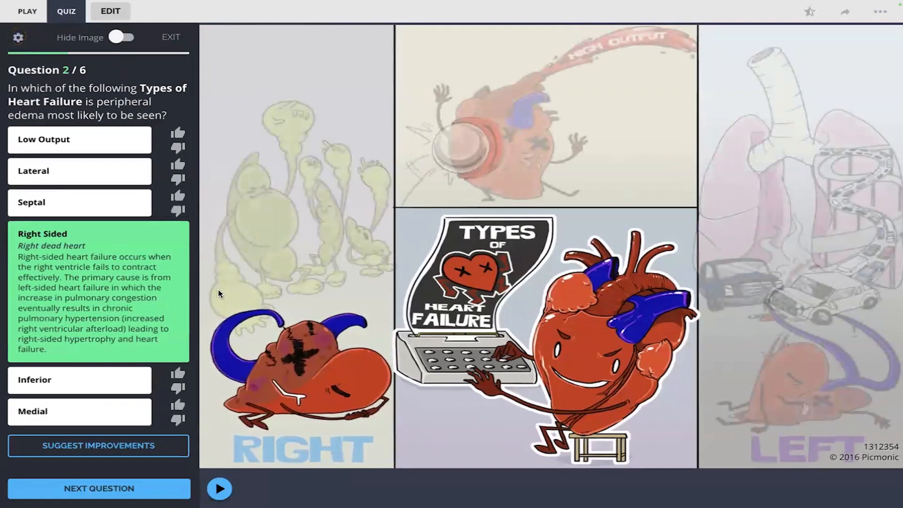
- Advance from question 2's Right Sided explanation to question 3
{"action": "left_click", "coordinate": [98, 489]}
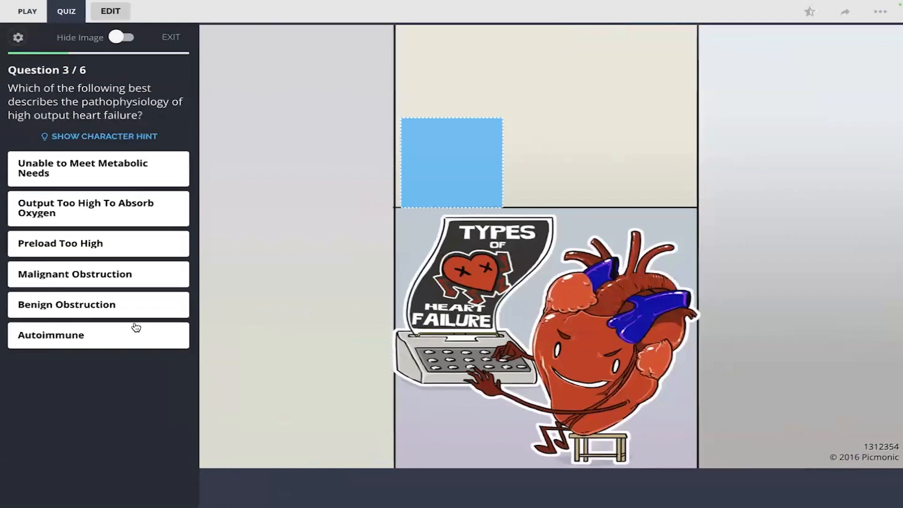
{"action": "mouse_move", "coordinate": [346, 248]}
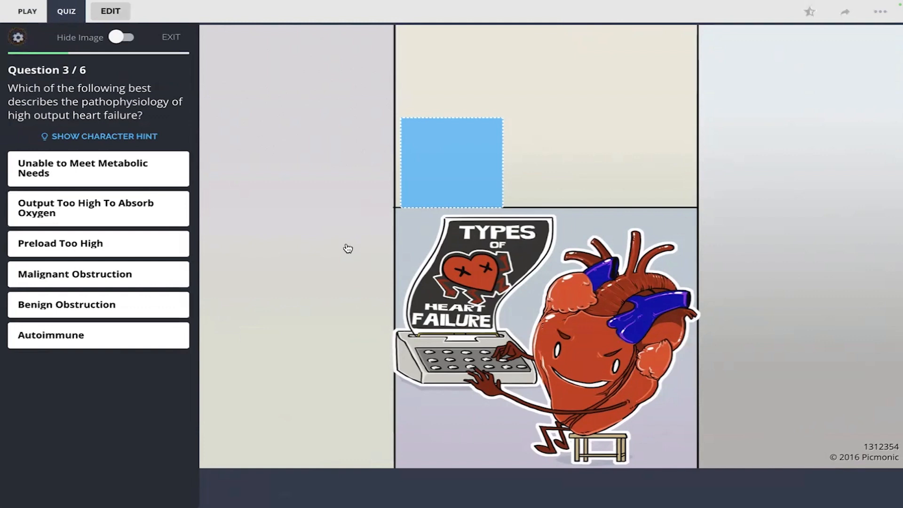
{"action": "mouse_move", "coordinate": [599, 131]}
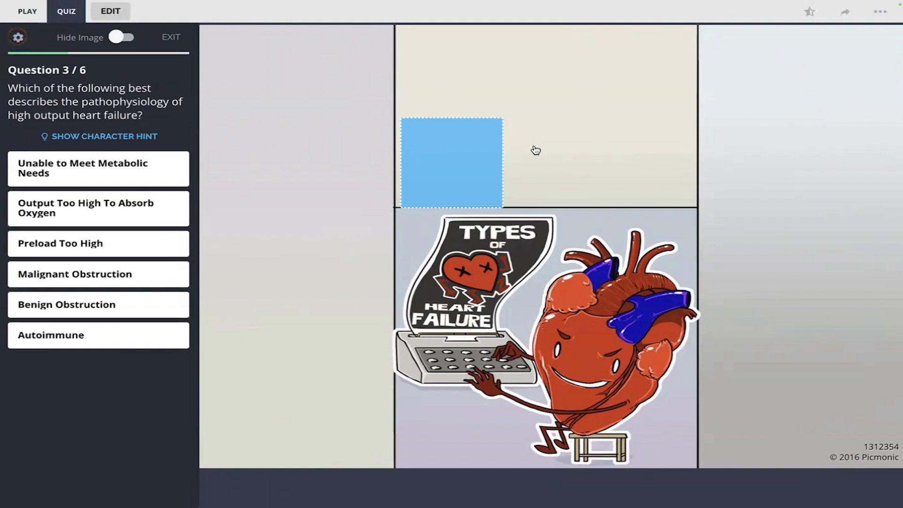
{"action": "mouse_move", "coordinate": [307, 225]}
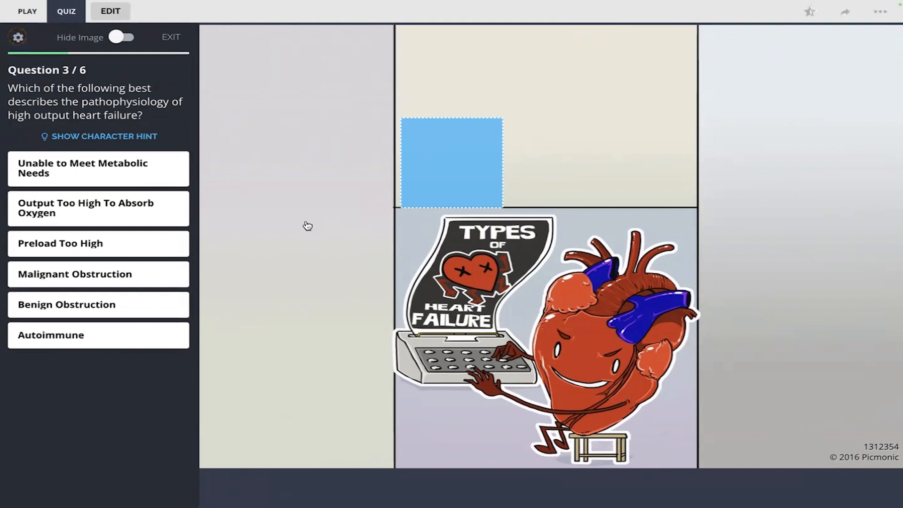
- Answer question 3 with Unable to Meet Metabolic Needs
{"action": "left_click", "coordinate": [99, 168]}
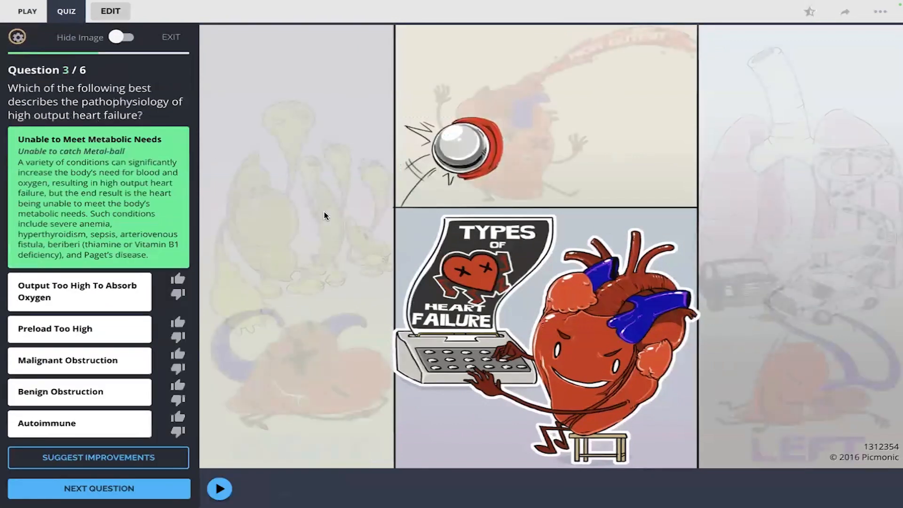